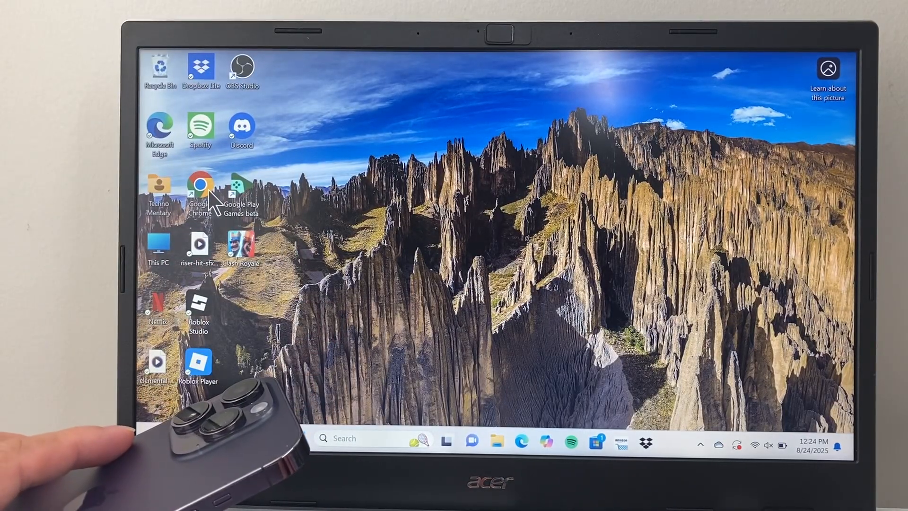
Step: Launch Google Chrome from the desktop and search the web for 'itunes'
double_click(202, 185)
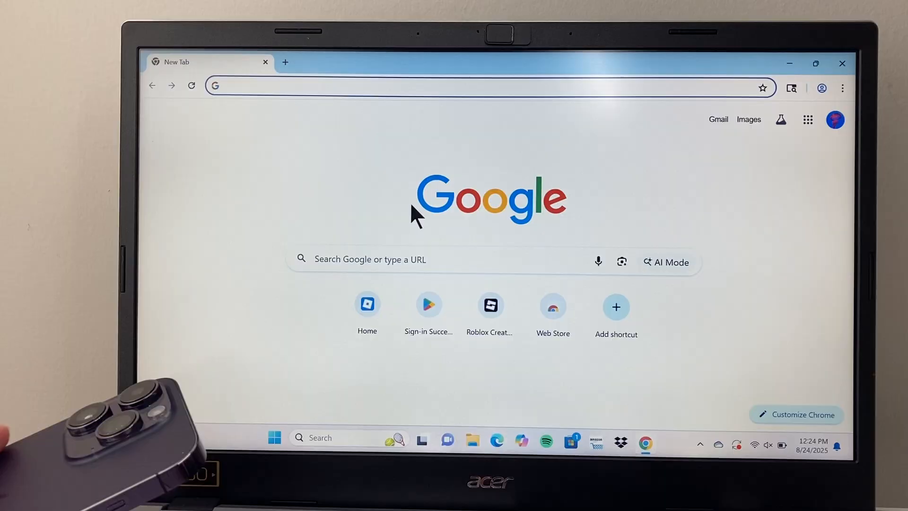
text(itunes)
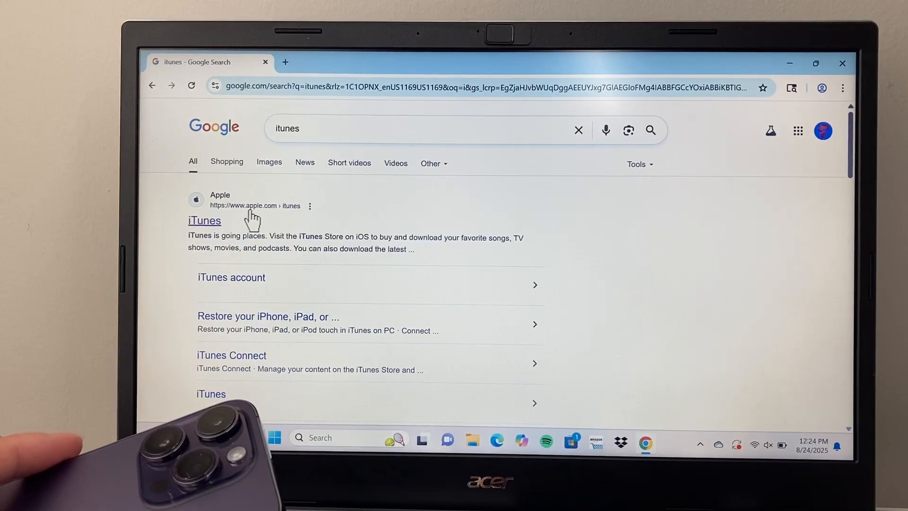
mouse_move(208, 232)
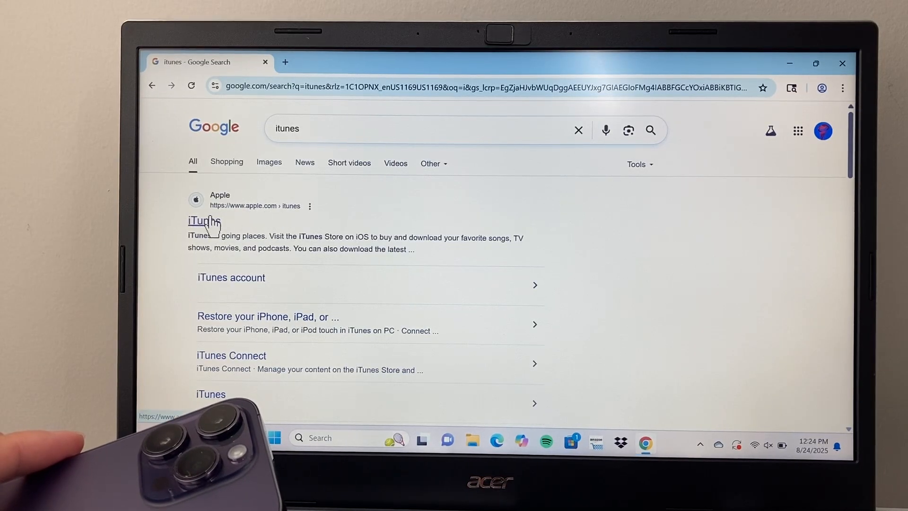
Step: Follow Apple's iTunes page to the Microsoft Store listing and request the iTunes download
click(200, 221)
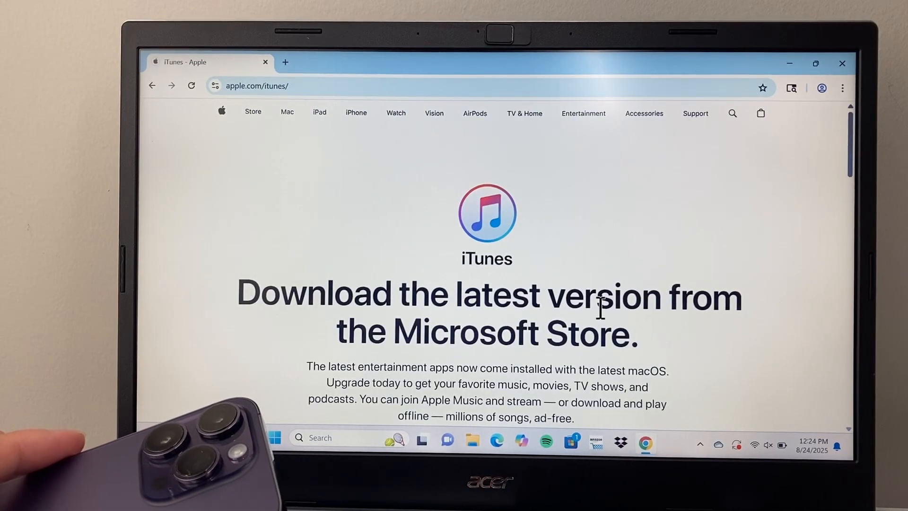
scroll(down, 3)
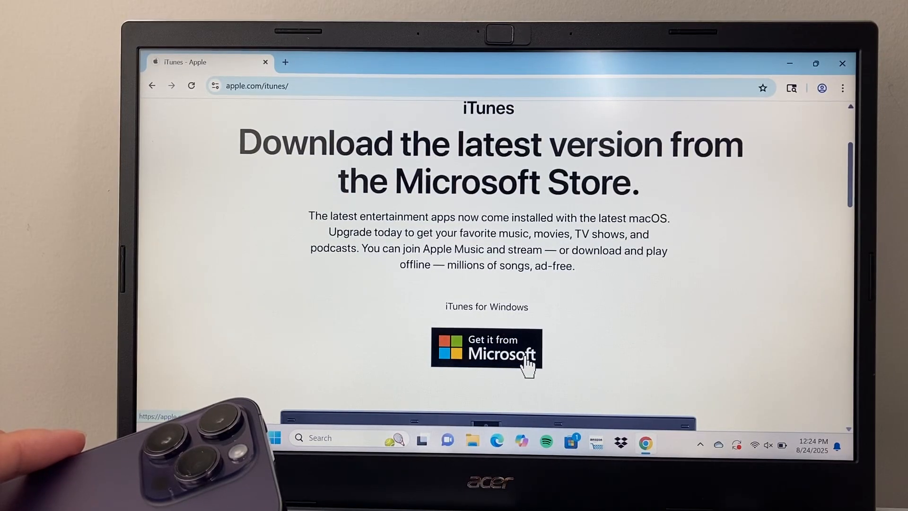
click(488, 352)
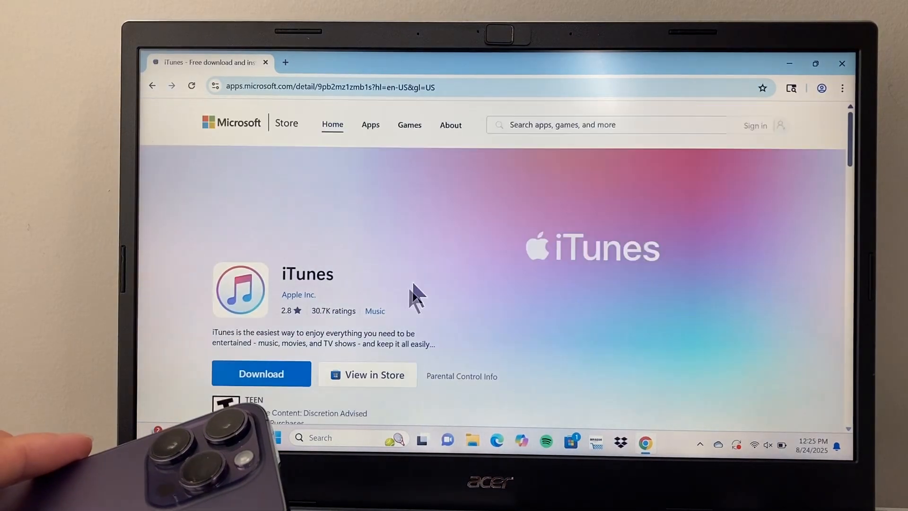
scroll(down, 3)
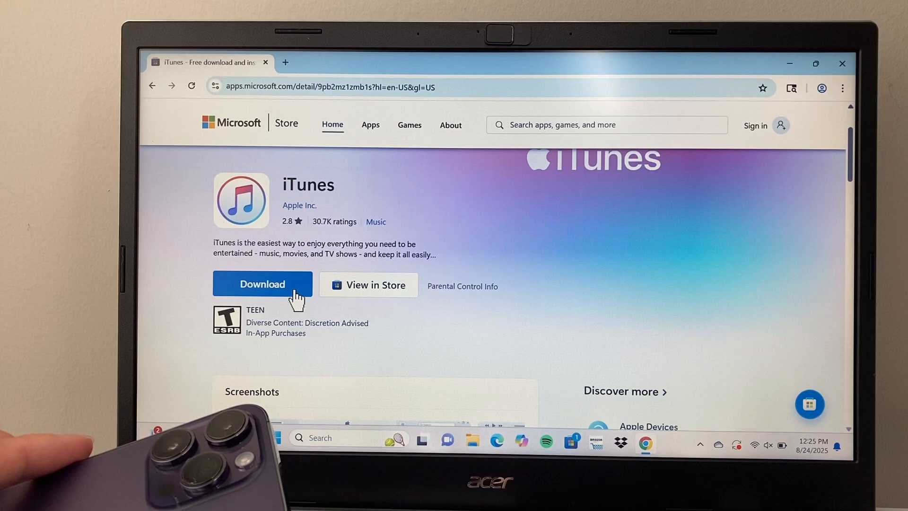
click(263, 283)
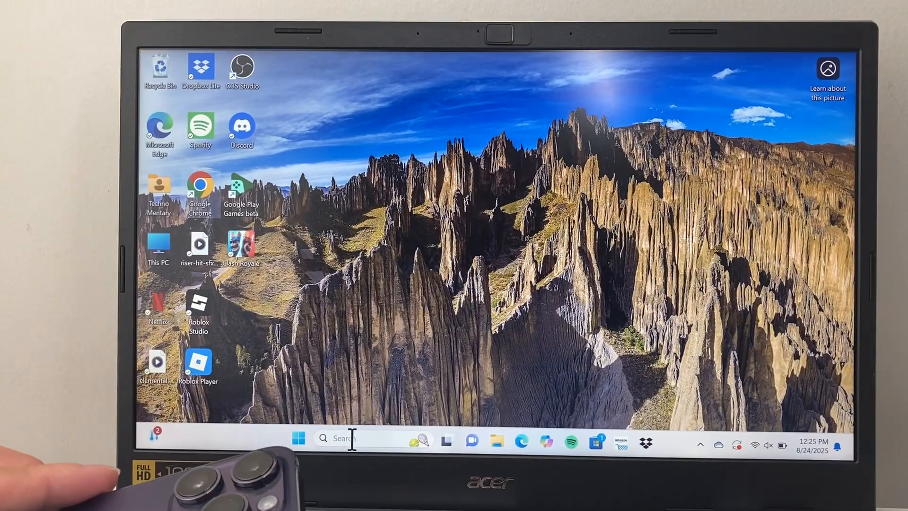
Step: Search Windows for 'itunes' to launch the newly installed iTunes app
text(itunes)
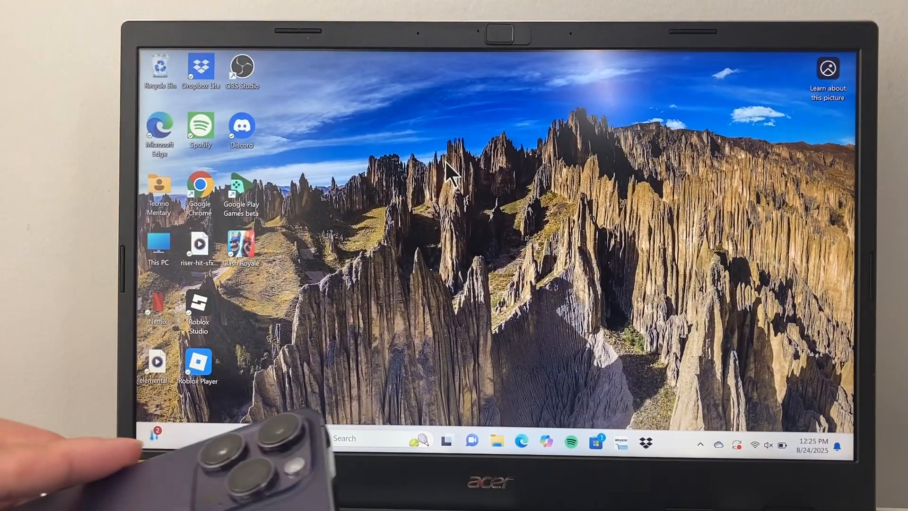
mouse_move(461, 237)
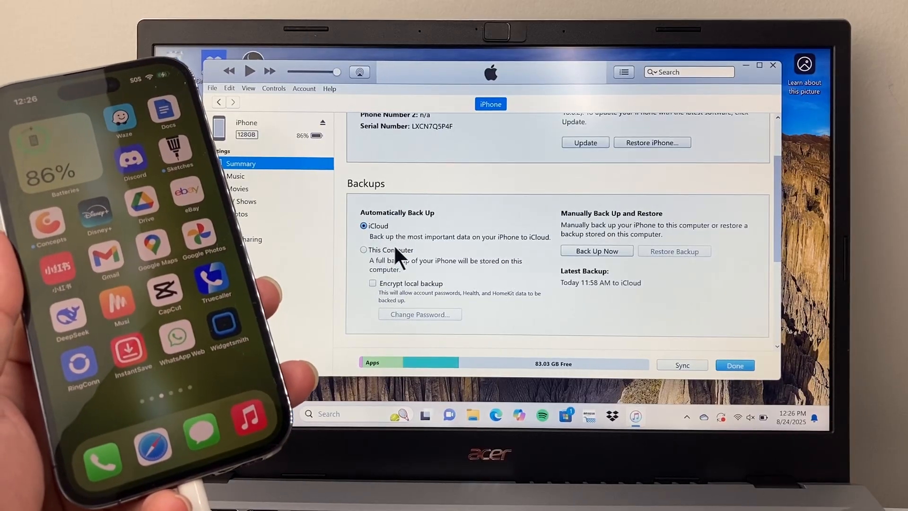
Step: Set the iPhone to back up automatically to This Computer rather than iCloud
click(364, 250)
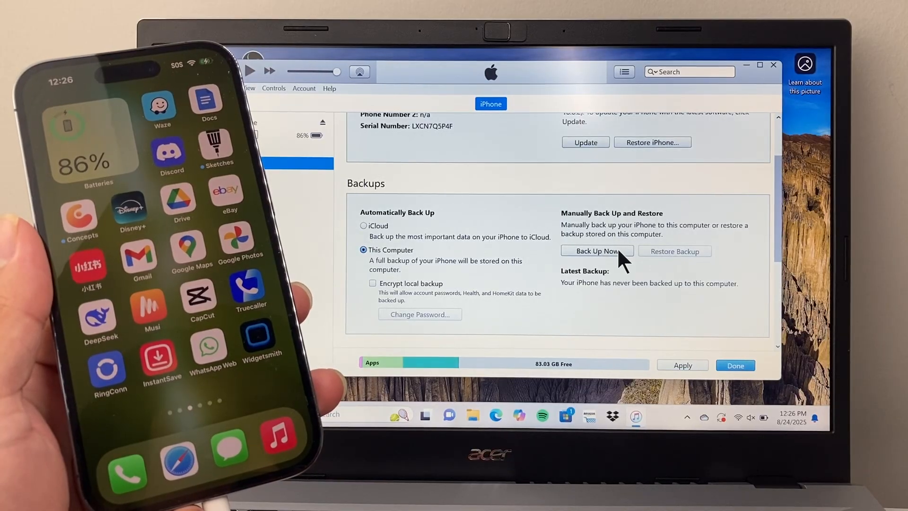
Step: Start a full iPhone backup now, choosing Don't Encrypt at the encryption prompt
click(596, 251)
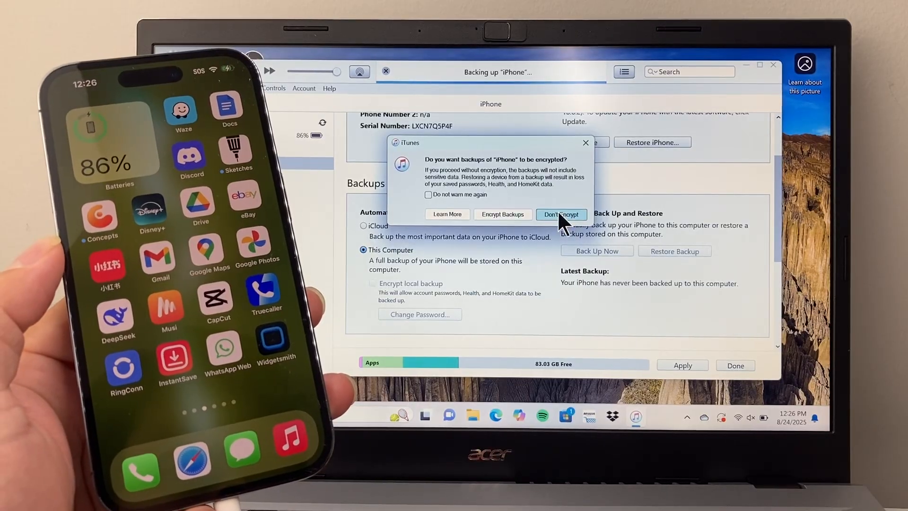
click(562, 214)
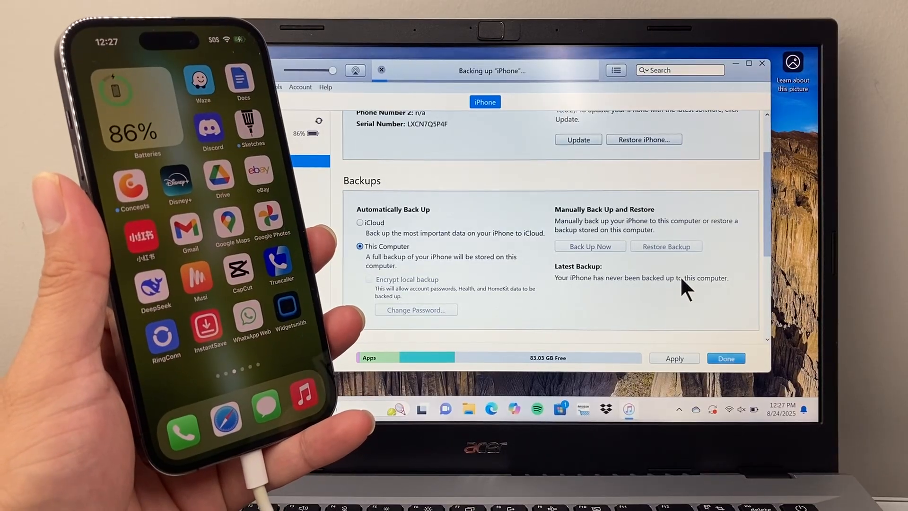
mouse_move(409, 97)
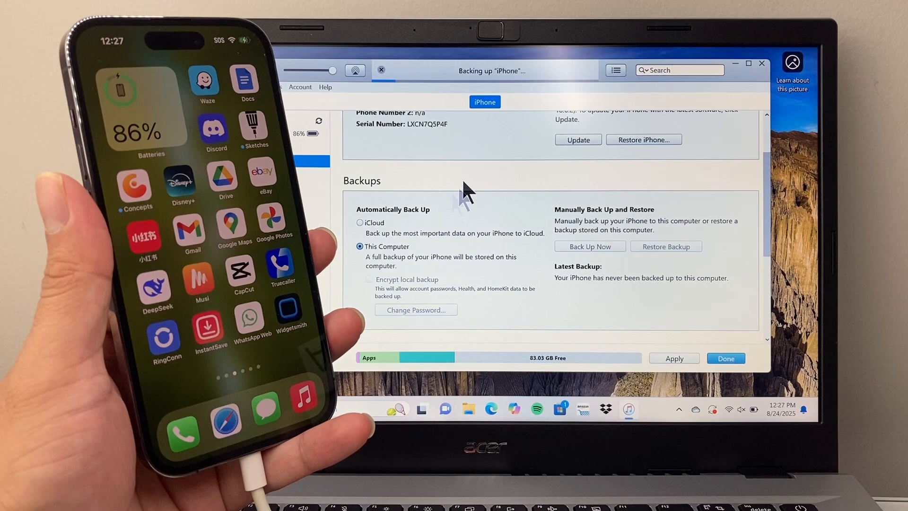
mouse_move(617, 301)
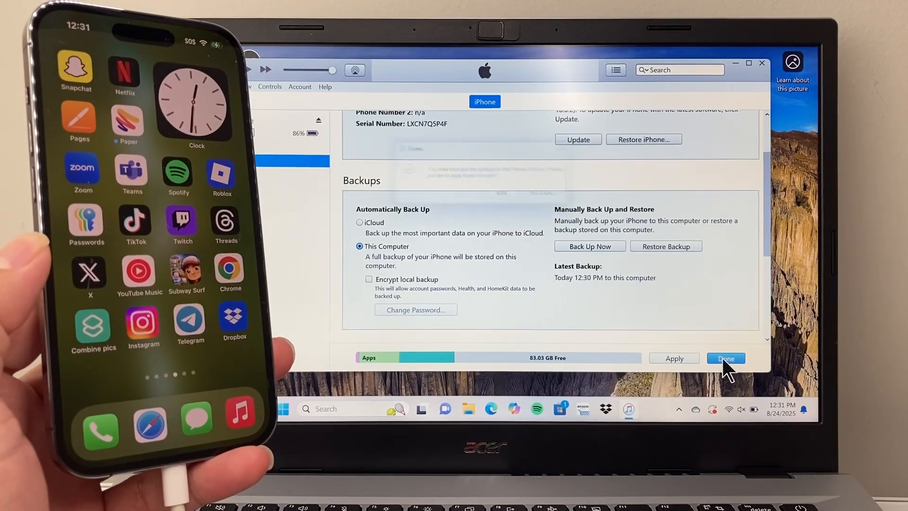
Step: Finish with Done once Latest Backup reads today 12:30 PM to this computer
click(726, 358)
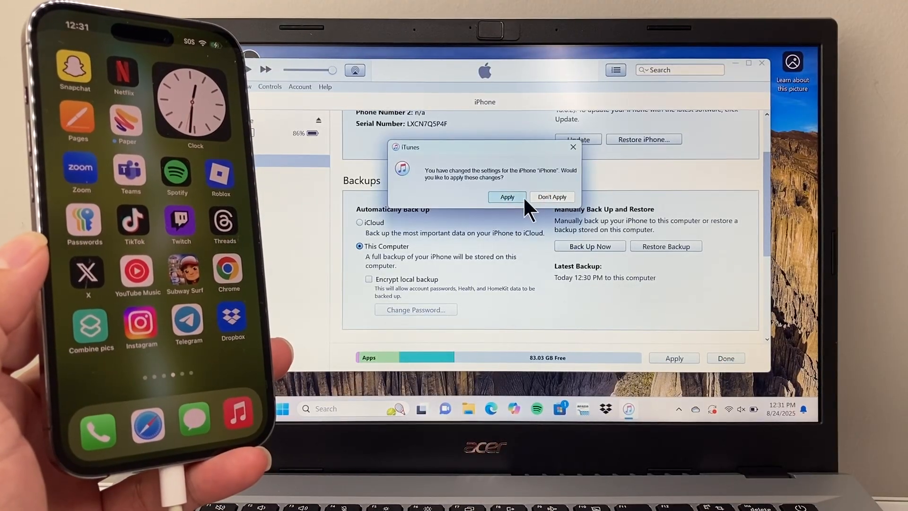